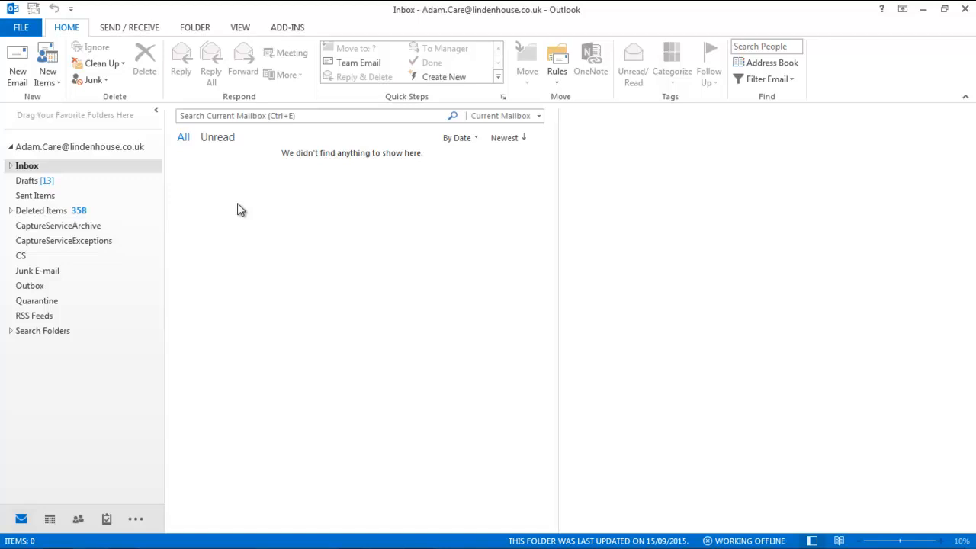
{"action": "mouse_move", "coordinate": [82, 91]}
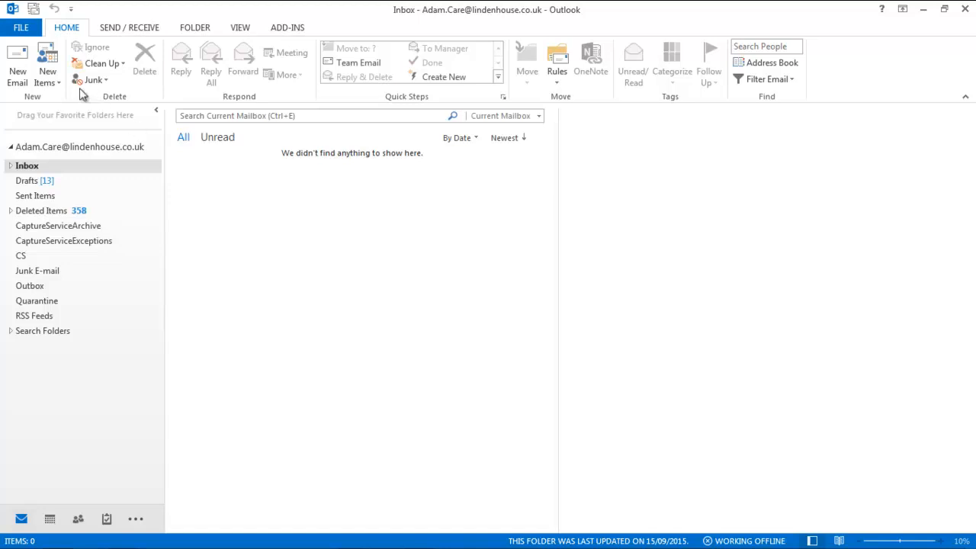
{"action": "mouse_move", "coordinate": [17, 64]}
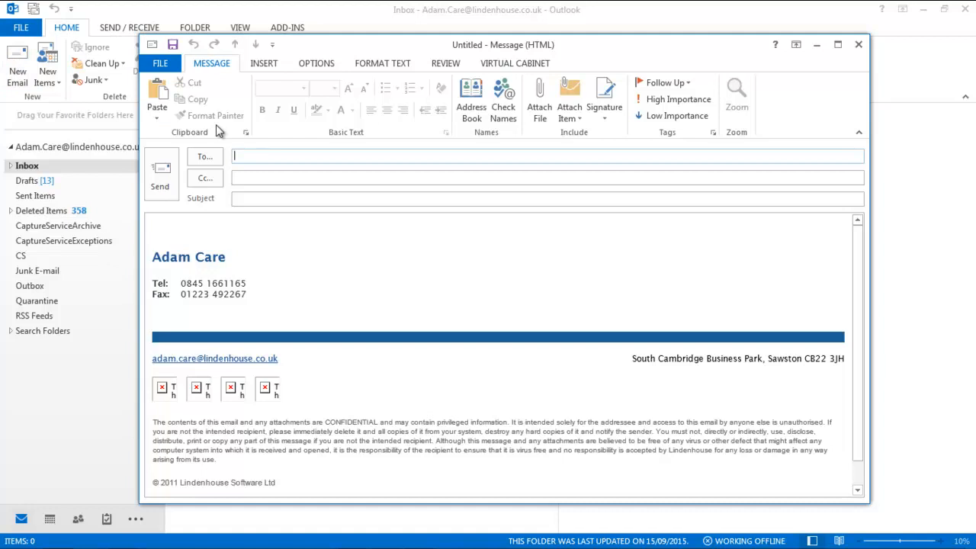
{"action": "mouse_move", "coordinate": [515, 65]}
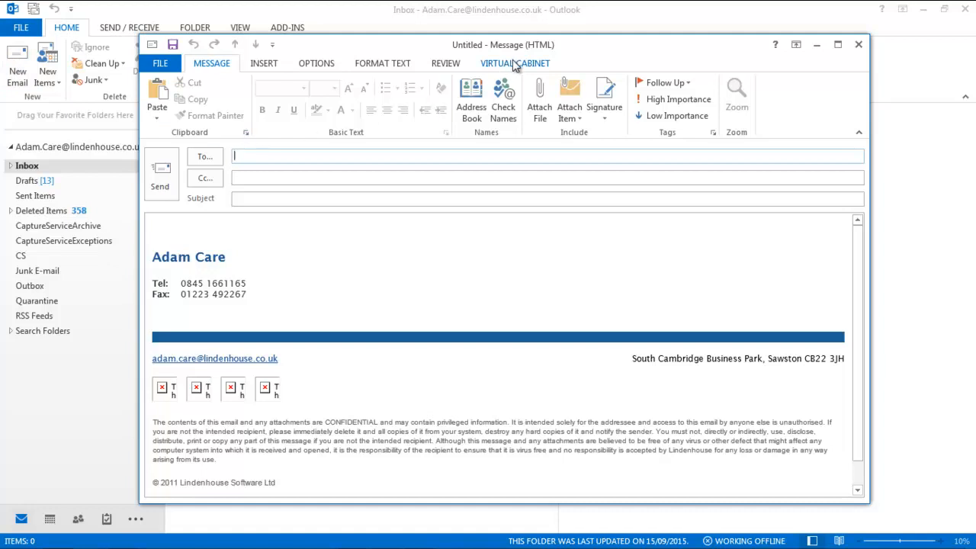
Choose Attach Document > From Search on the Virtual Cabinet ribbon of the new email
{"action": "left_click", "coordinate": [515, 64]}
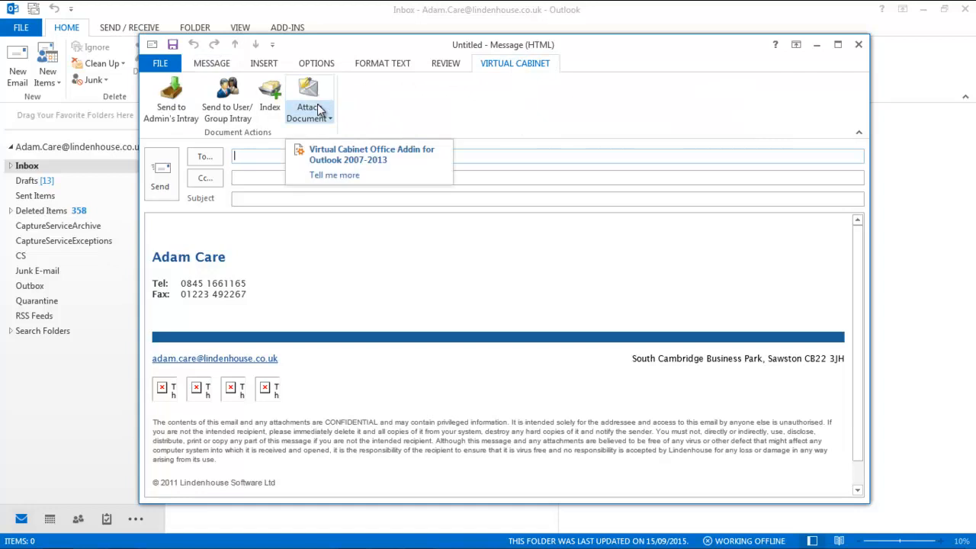
{"action": "left_click", "coordinate": [308, 104]}
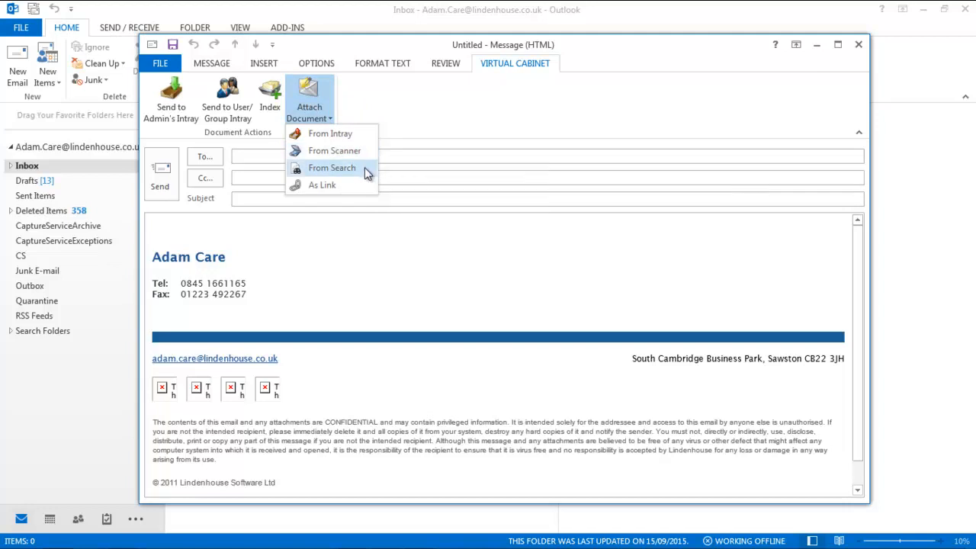
{"action": "mouse_move", "coordinate": [333, 168]}
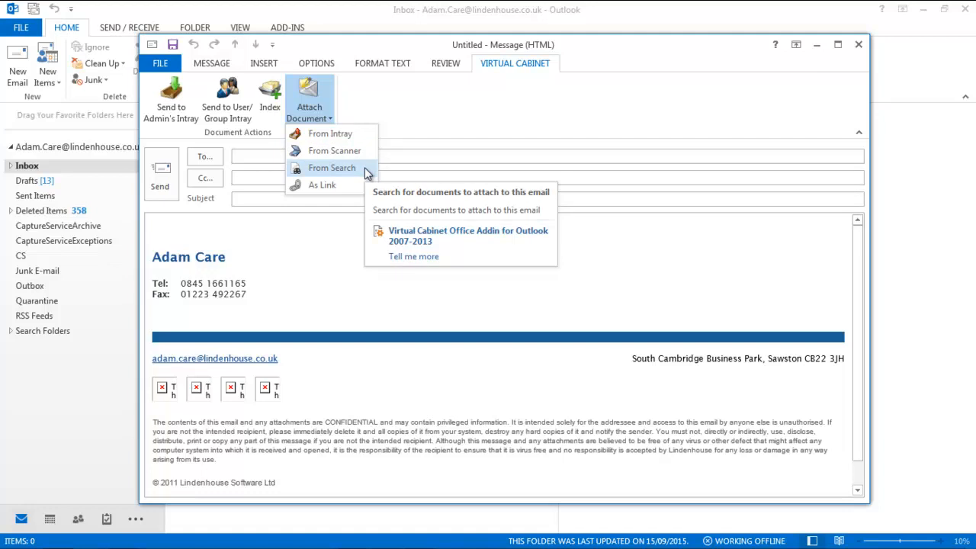
{"action": "left_click", "coordinate": [333, 168]}
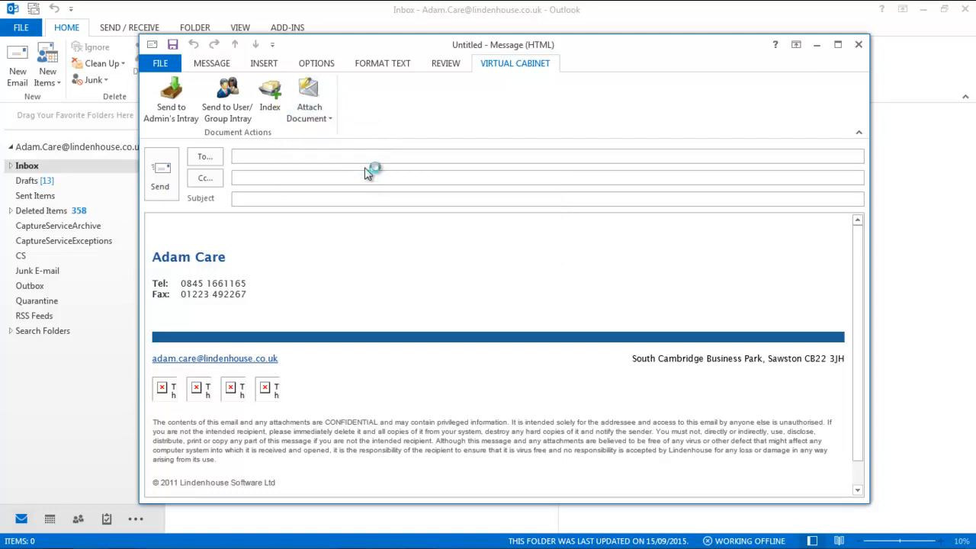
Search the Clients cabinet filtered to the Lindenhouse client, returning 22 results
{"action": "left_click", "coordinate": [308, 100]}
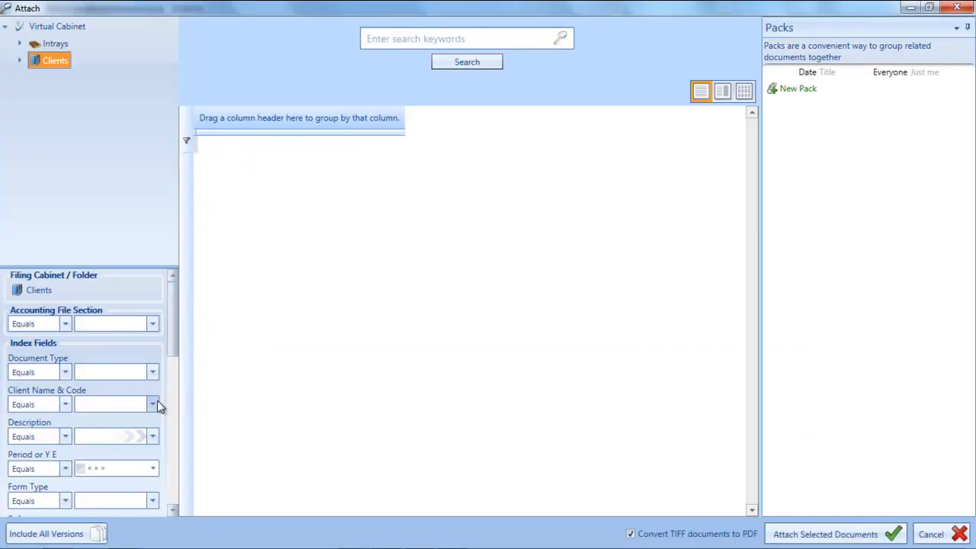
{"action": "left_click", "coordinate": [153, 404]}
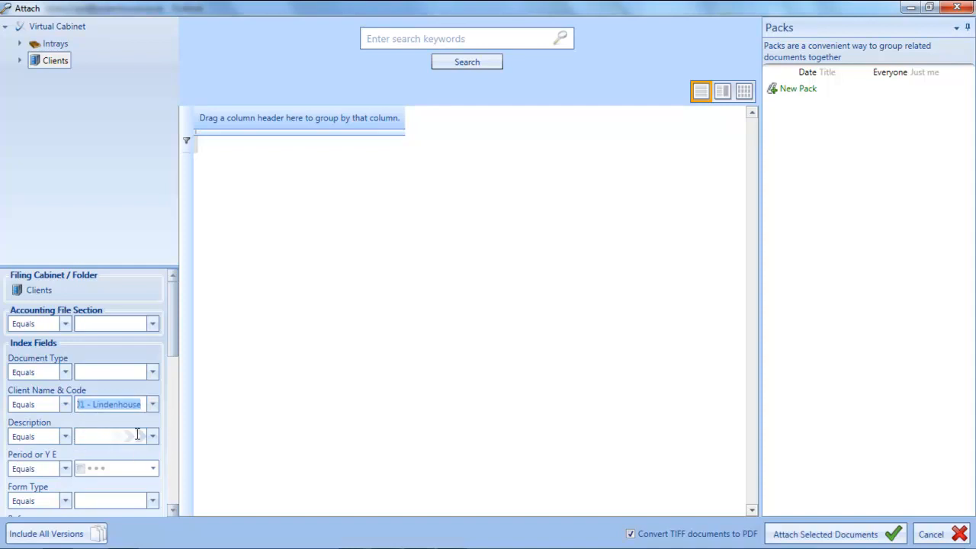
{"action": "left_click", "coordinate": [467, 61]}
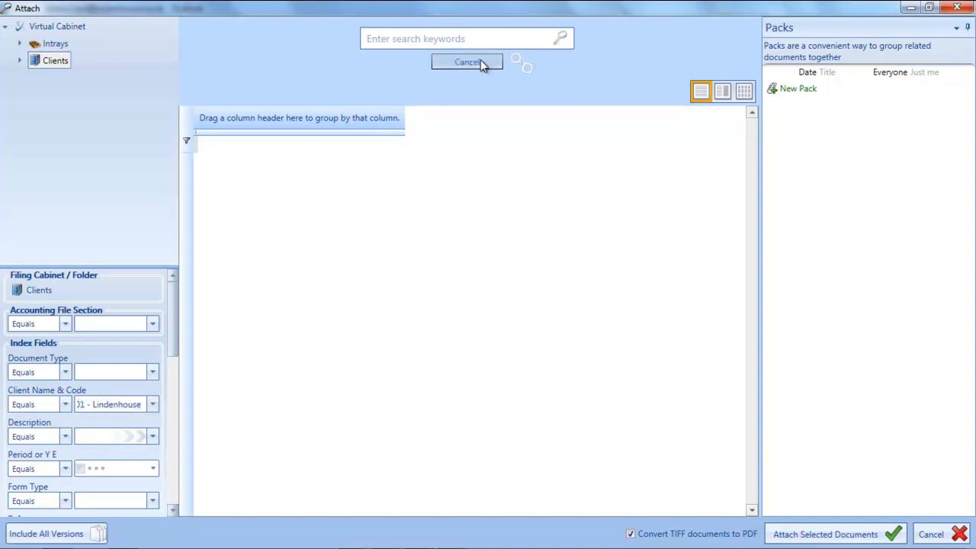
{"action": "left_click", "coordinate": [562, 38]}
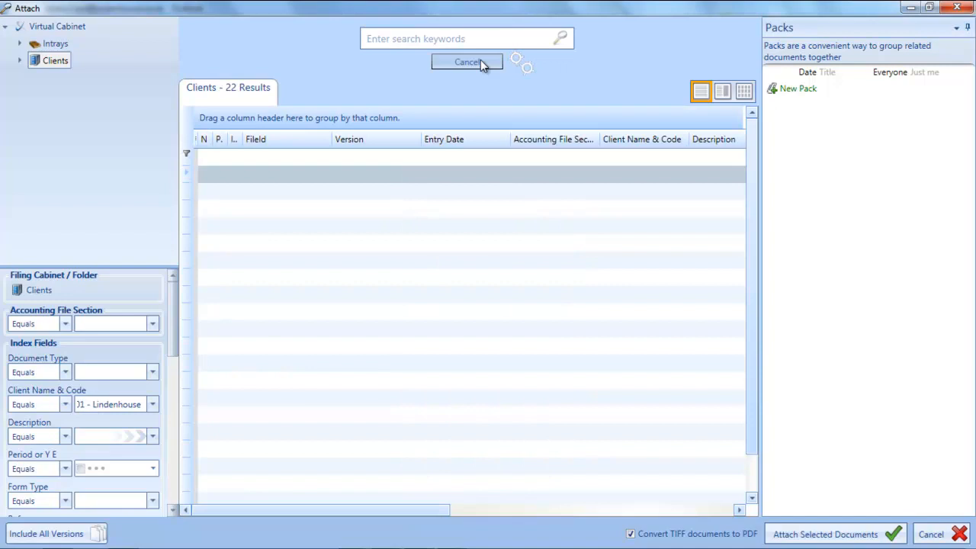
{"action": "mouse_move", "coordinate": [494, 187]}
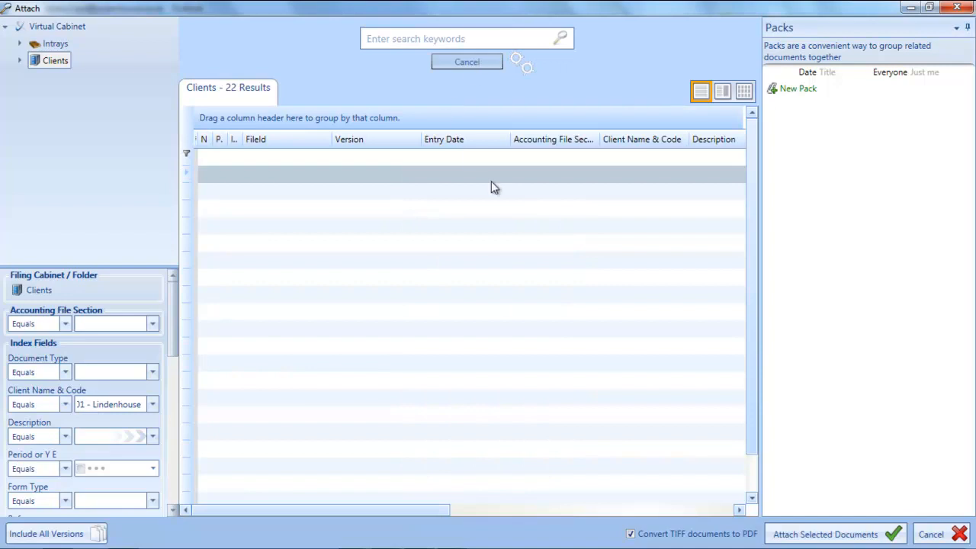
Attach Returned Invoice.pdf to the email, then reopen the Attach Document choices for As Link
{"action": "left_click", "coordinate": [467, 61]}
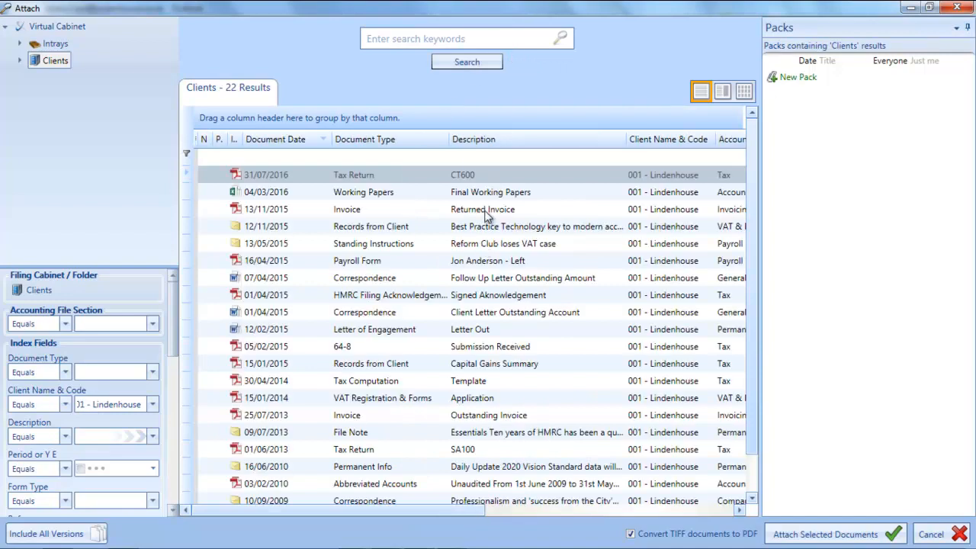
{"action": "left_click", "coordinate": [482, 209]}
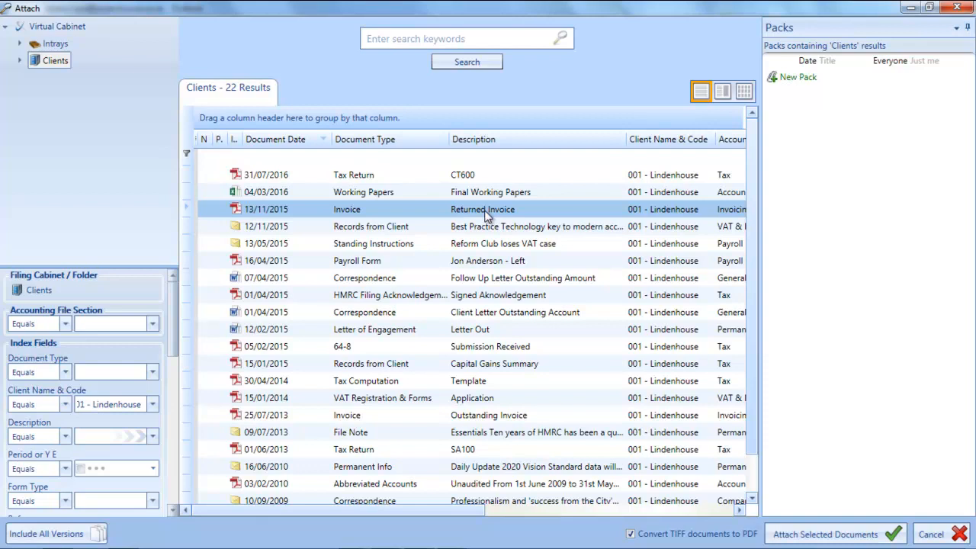
{"action": "mouse_move", "coordinate": [681, 354]}
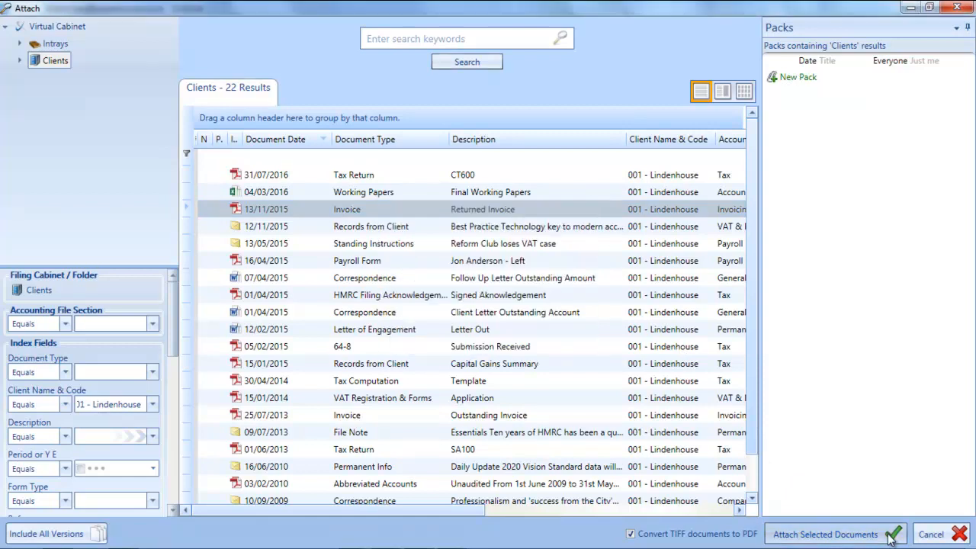
{"action": "left_click", "coordinate": [827, 534]}
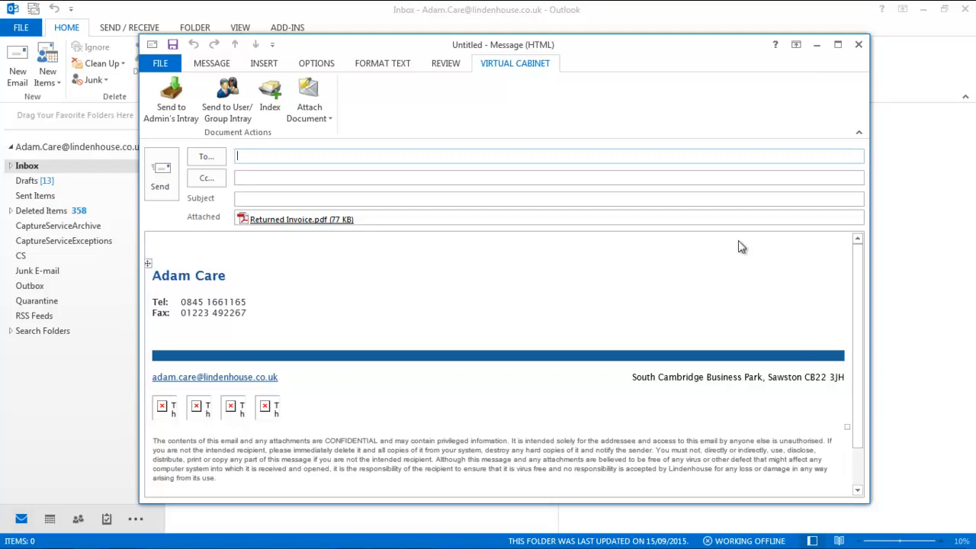
{"action": "mouse_move", "coordinate": [353, 113]}
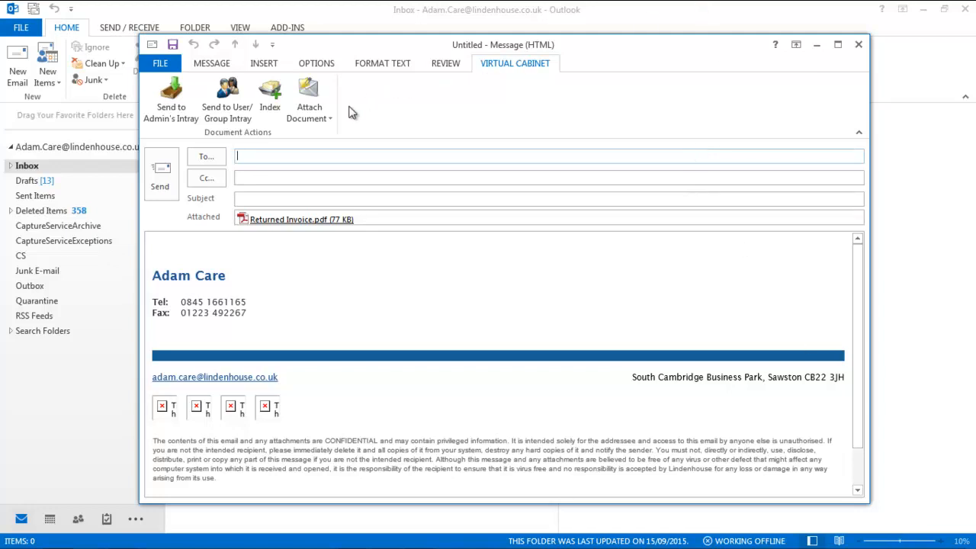
{"action": "left_click", "coordinate": [308, 104]}
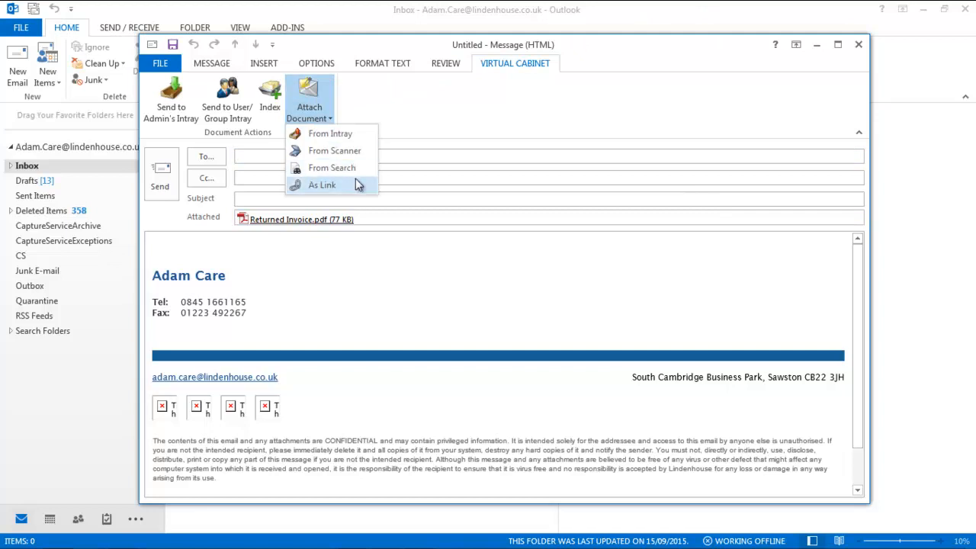